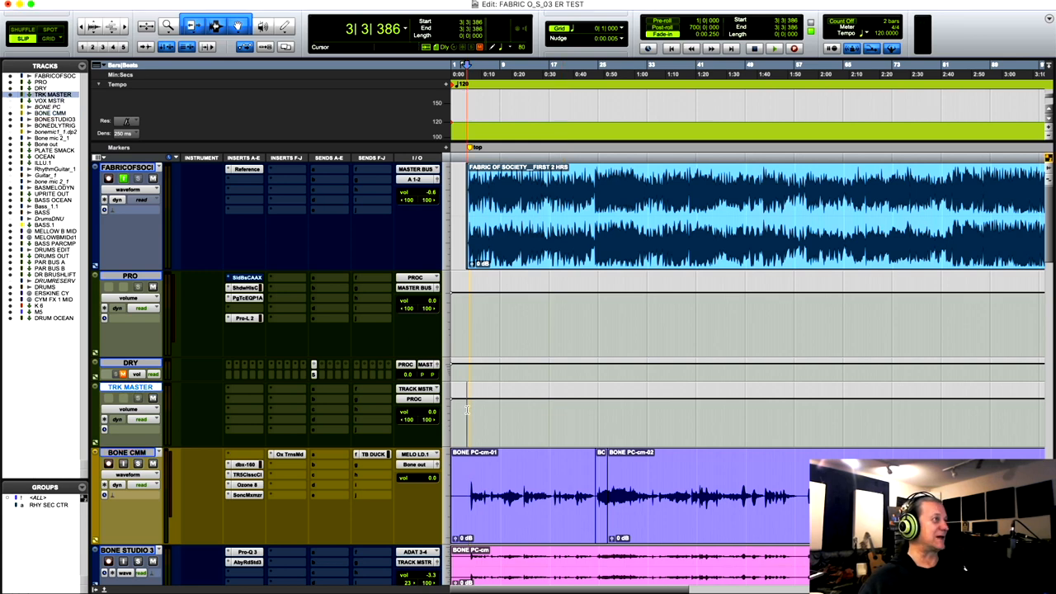
Inspect the inserts on the trombone tracks from the session view
left_click(773, 47)
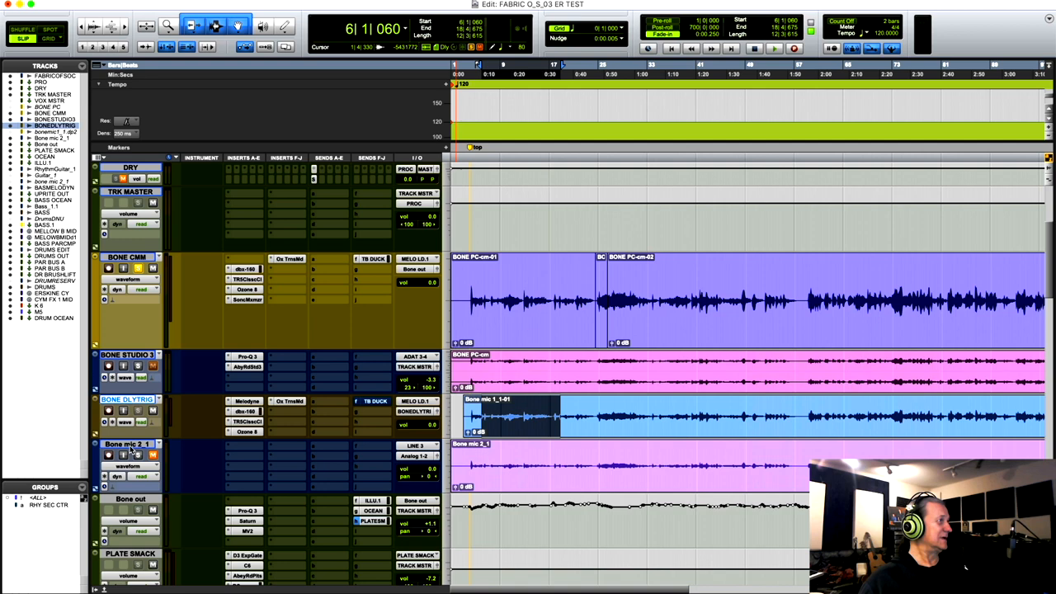
left_click(128, 444)
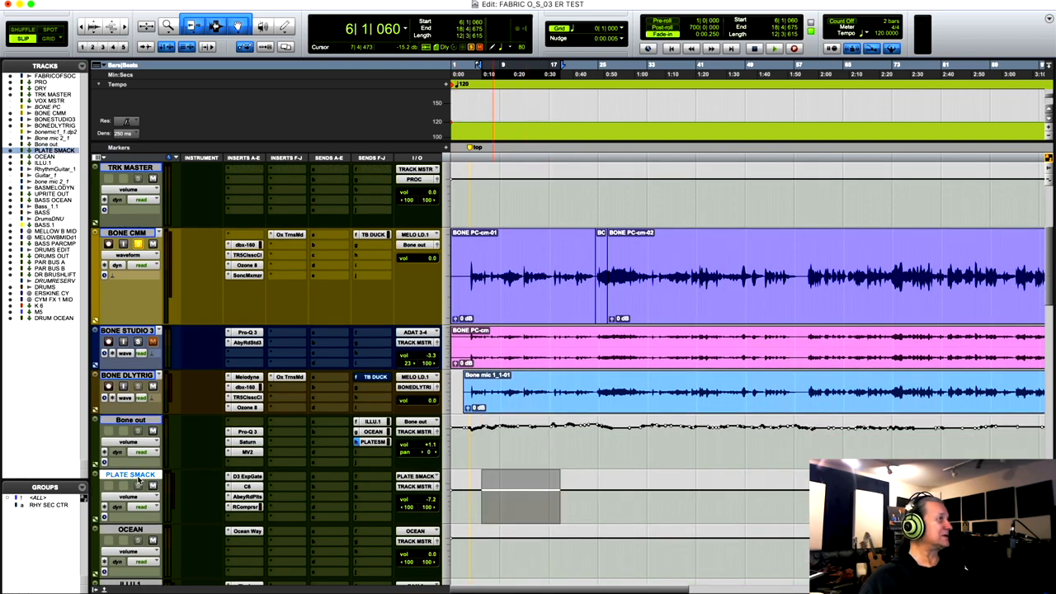
mouse_move(211, 445)
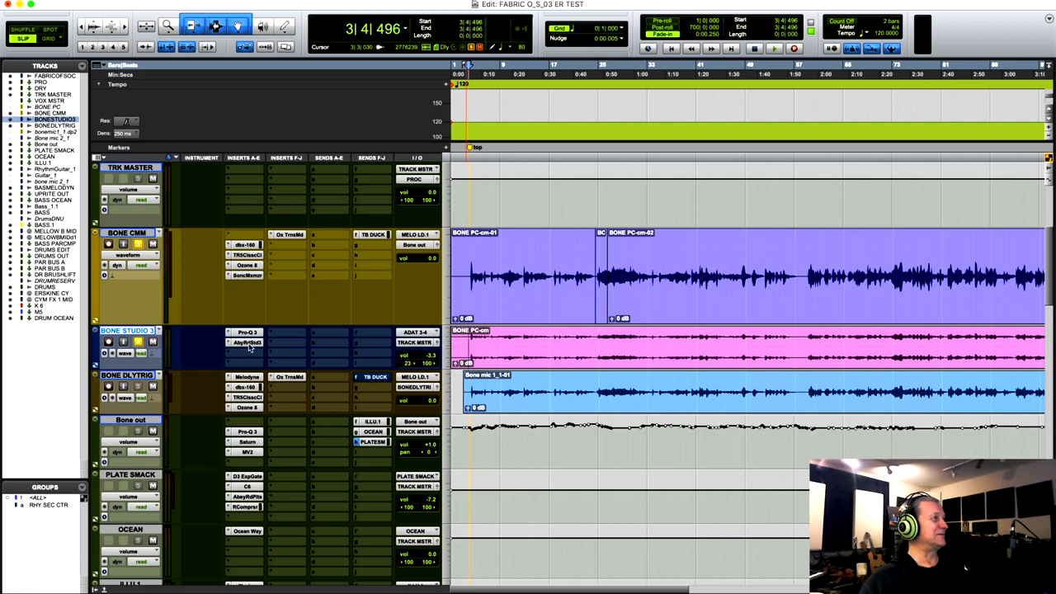
left_click(244, 341)
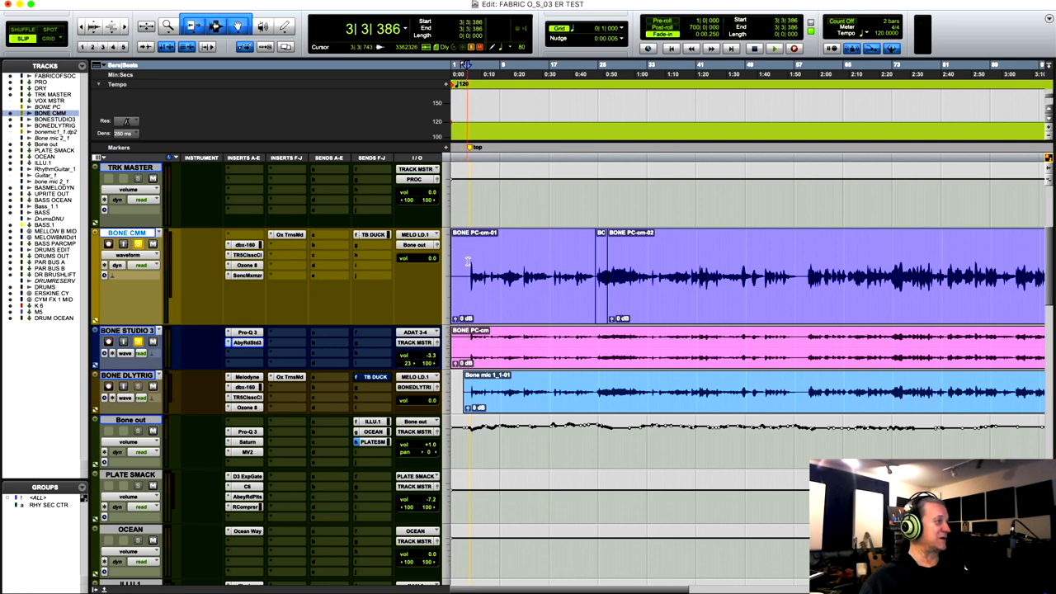
left_click(774, 48)
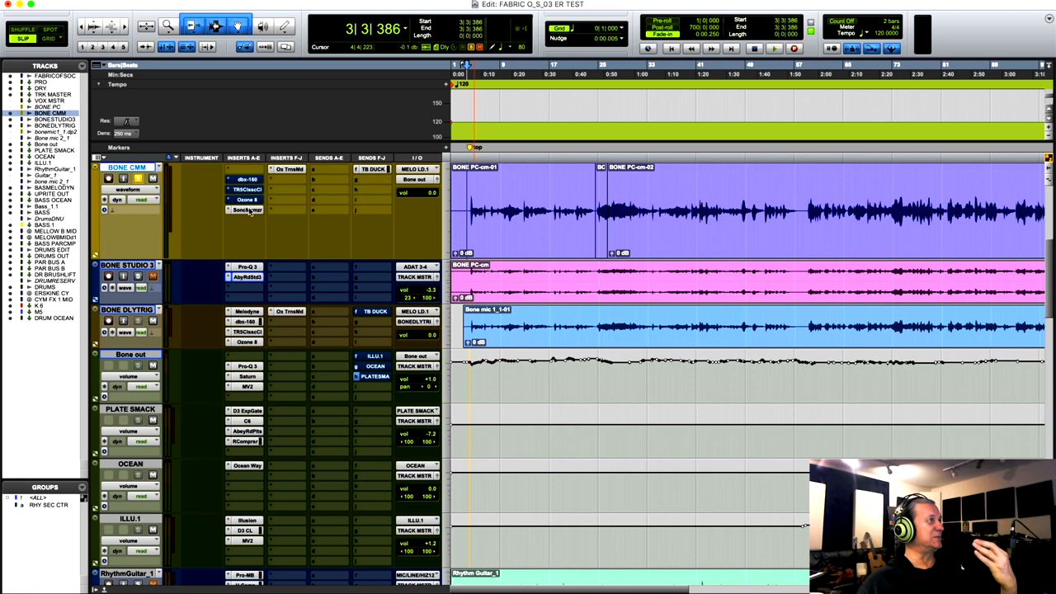
mouse_move(248, 211)
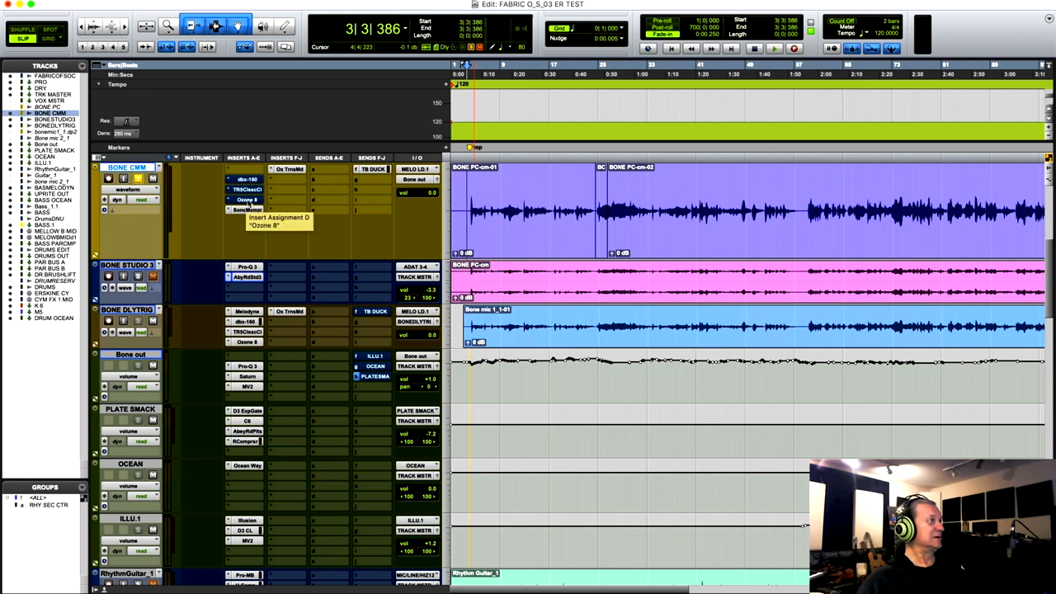
Bring up the Classic Clipper and neighbouring inserts on the trombone track
left_click(246, 200)
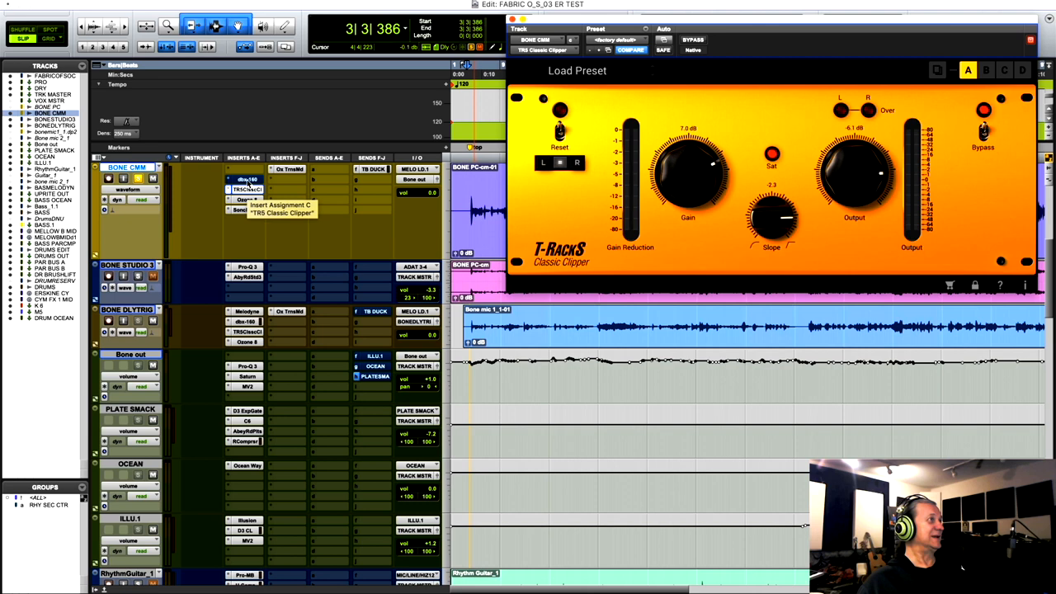
left_click(244, 180)
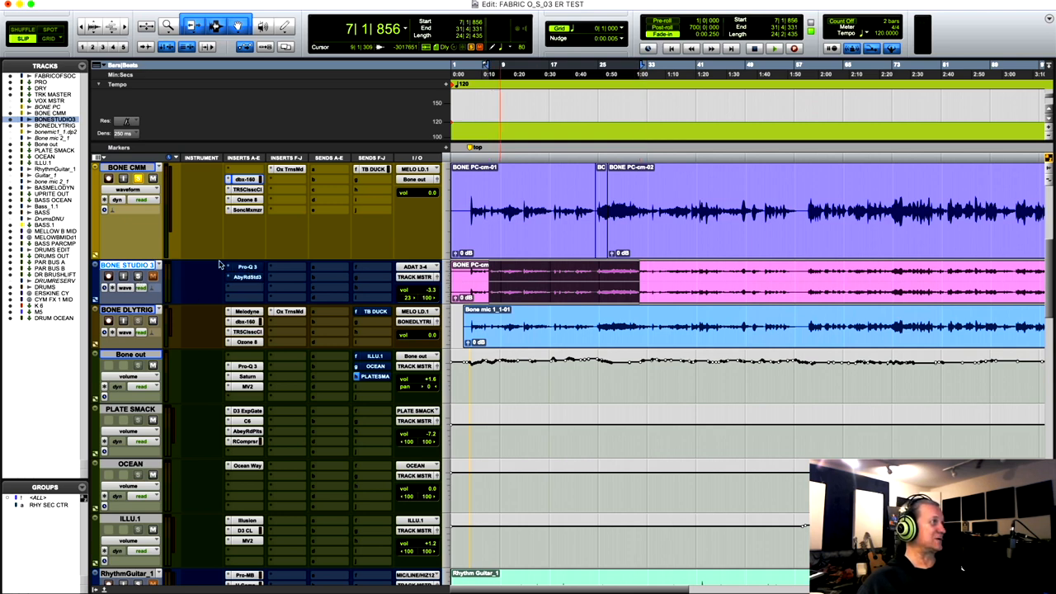
left_click(152, 276)
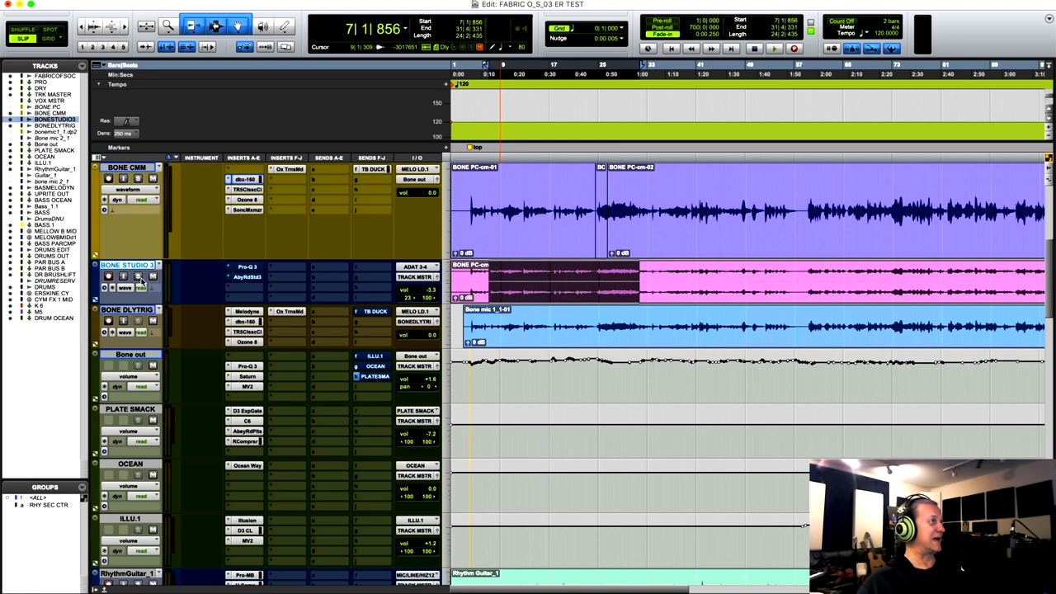
mouse_move(254, 291)
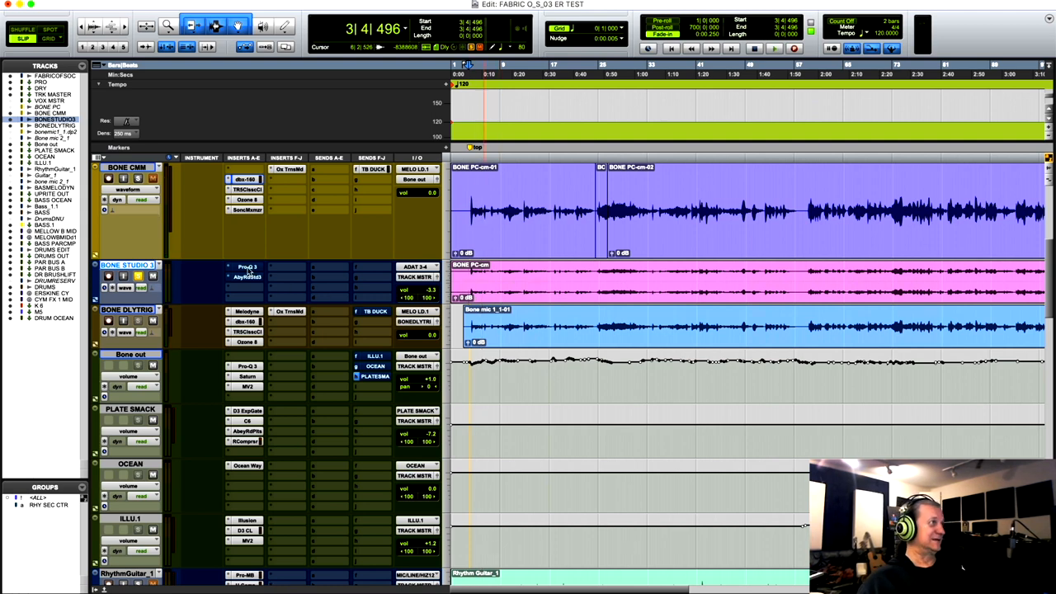
Show the Pro-Q 3 on BONE STUDIO 3, start playback, and begin rotating the Nx Studio3 room
left_click(248, 266)
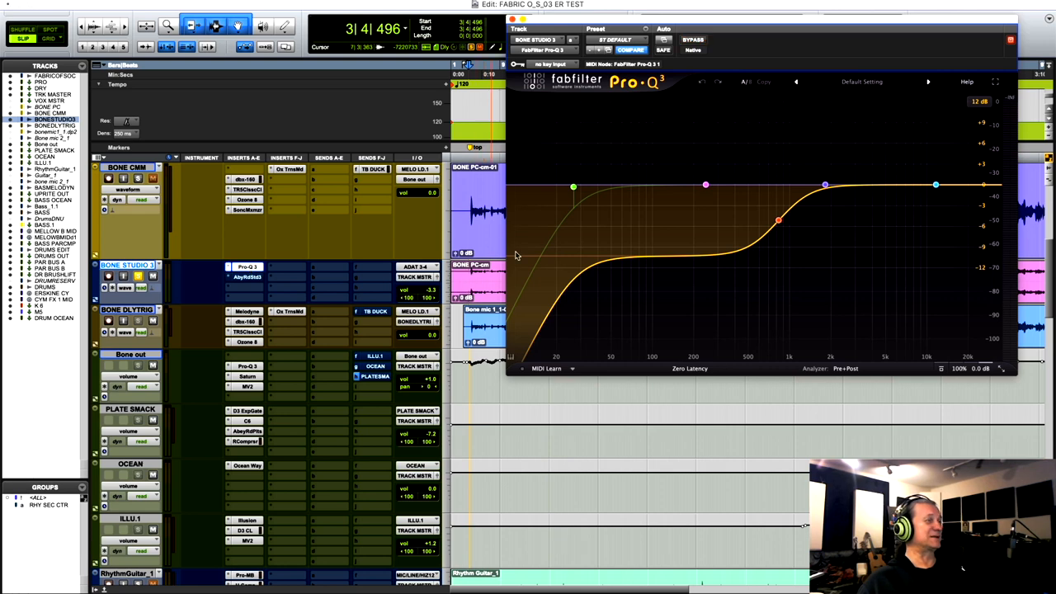
key("space")
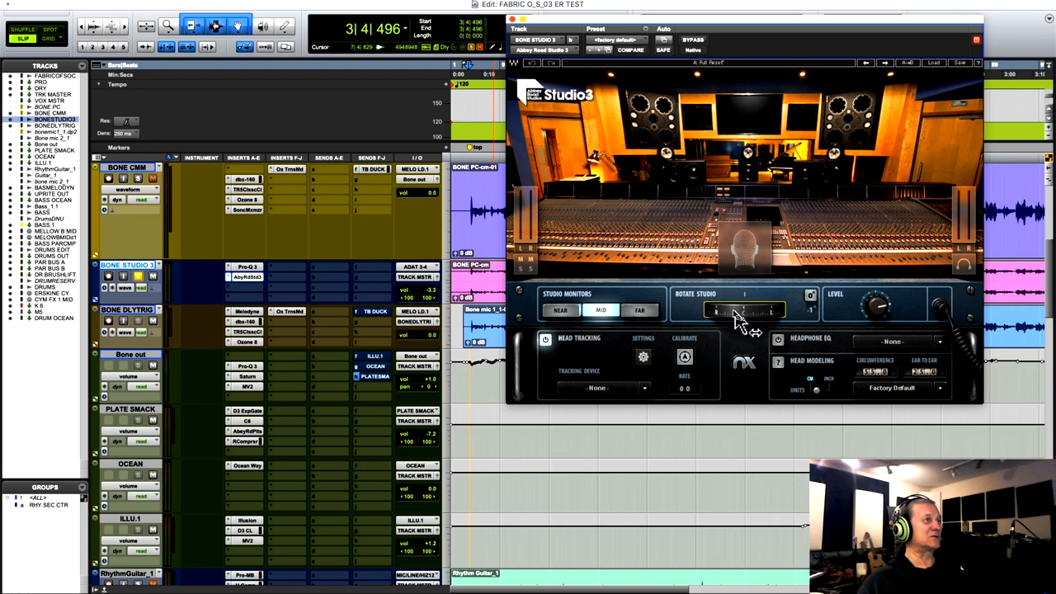
left_click_drag(739, 310, 746, 310)
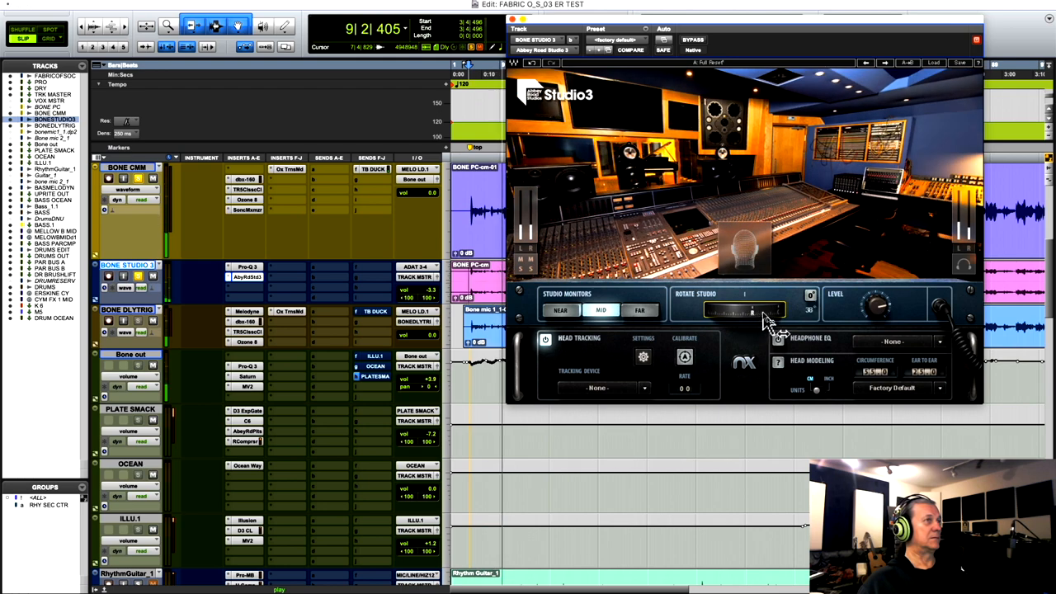
Swing the Studio3 room around and return the Rotate Studio slider to centre
left_click_drag(753, 310, 718, 310)
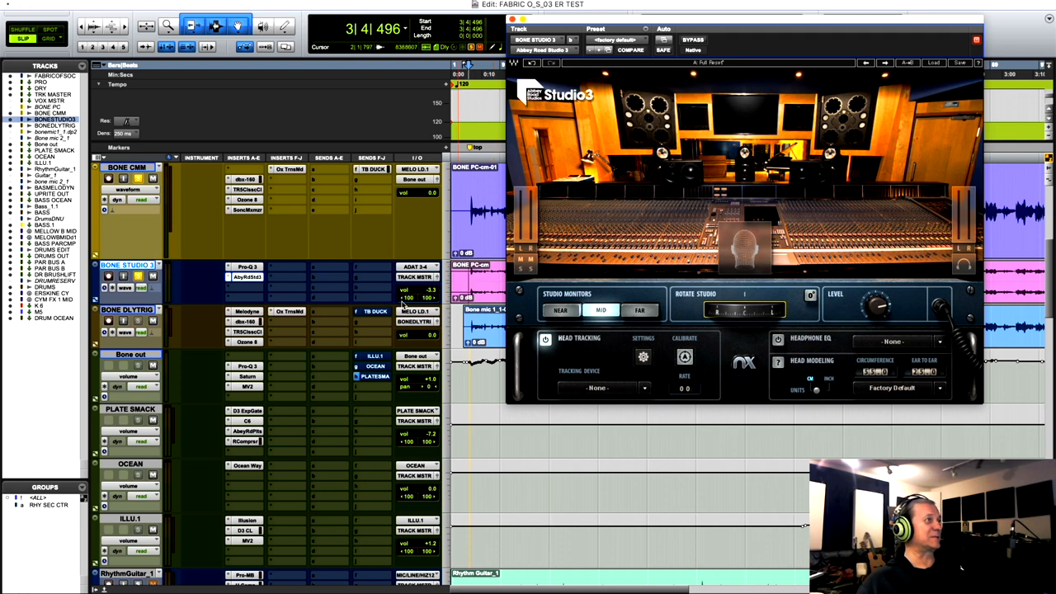
mouse_move(402, 304)
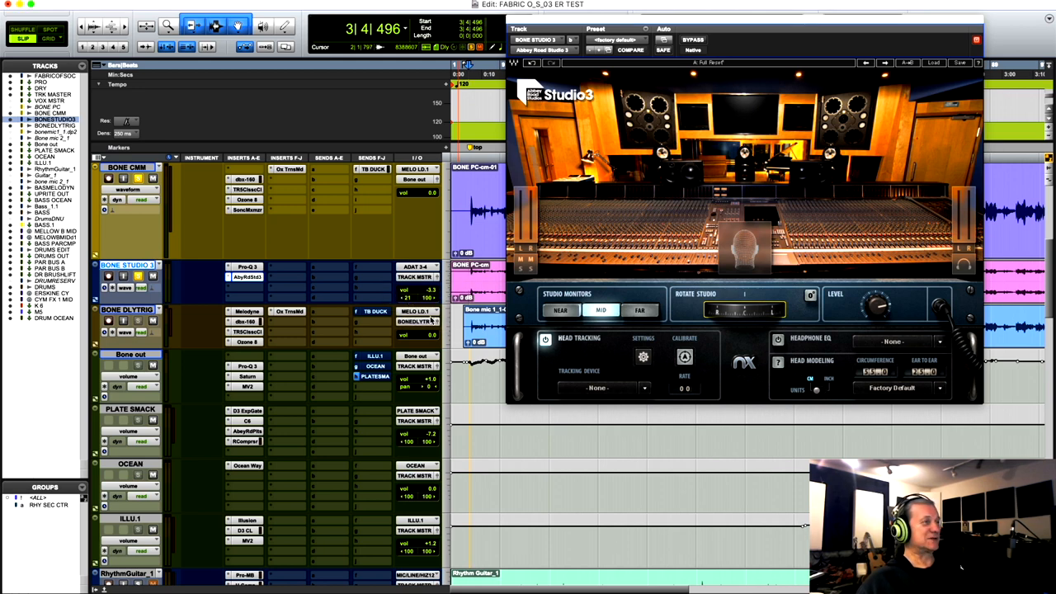
mouse_move(416, 334)
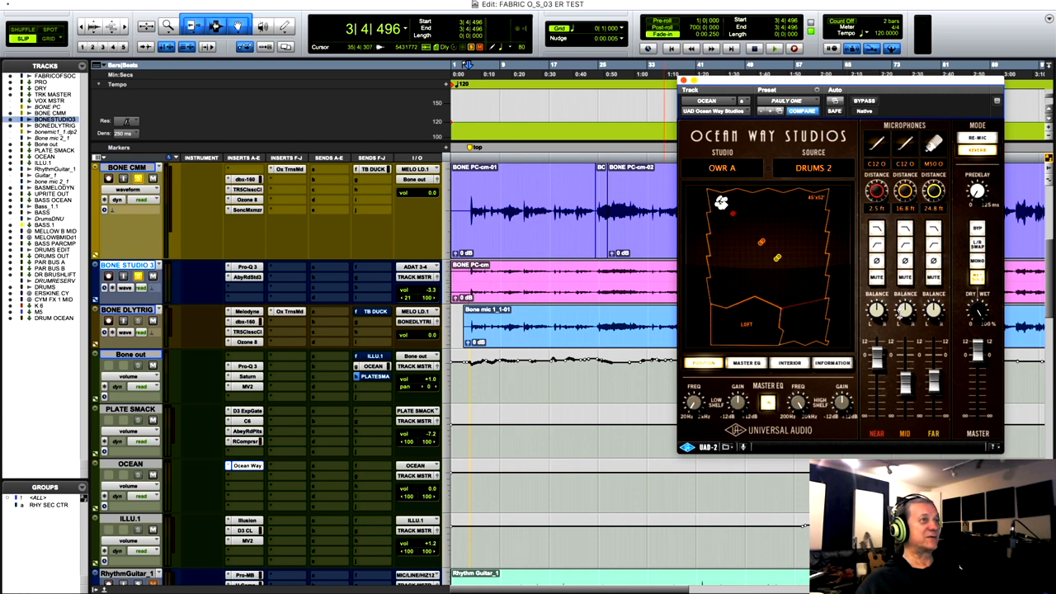
mouse_move(883, 360)
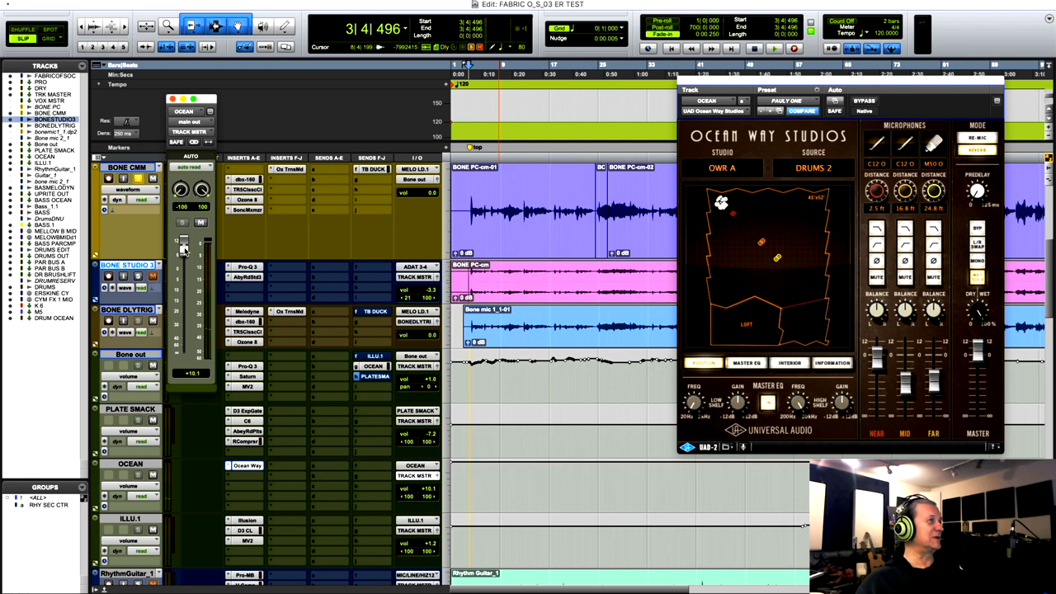
Push the OCEAN track's fader up, then pull it back down to a lower level
left_click_drag(185, 245, 185, 256)
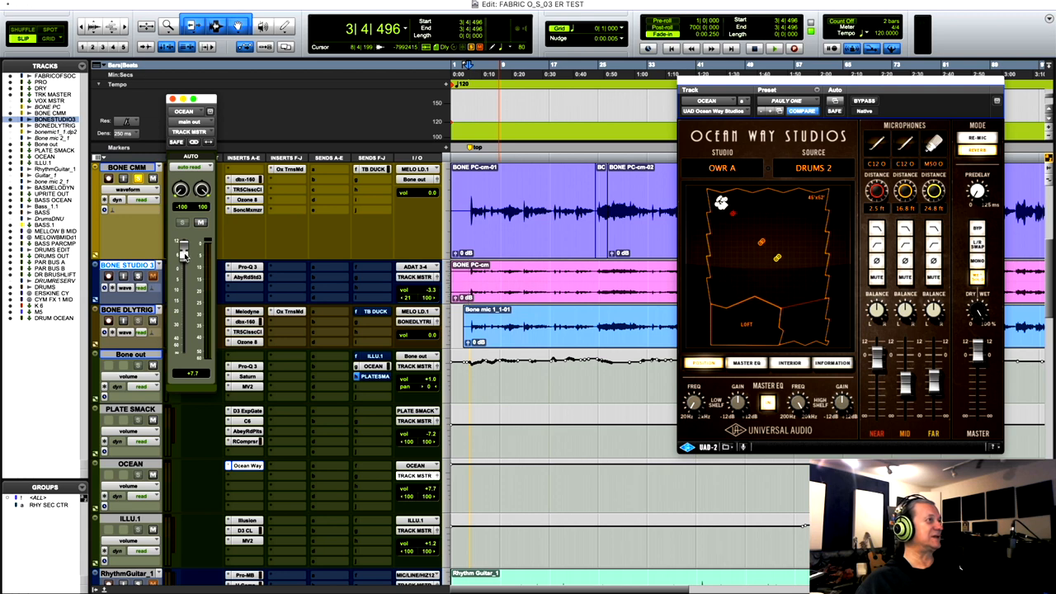
left_click_drag(183, 250, 184, 267)
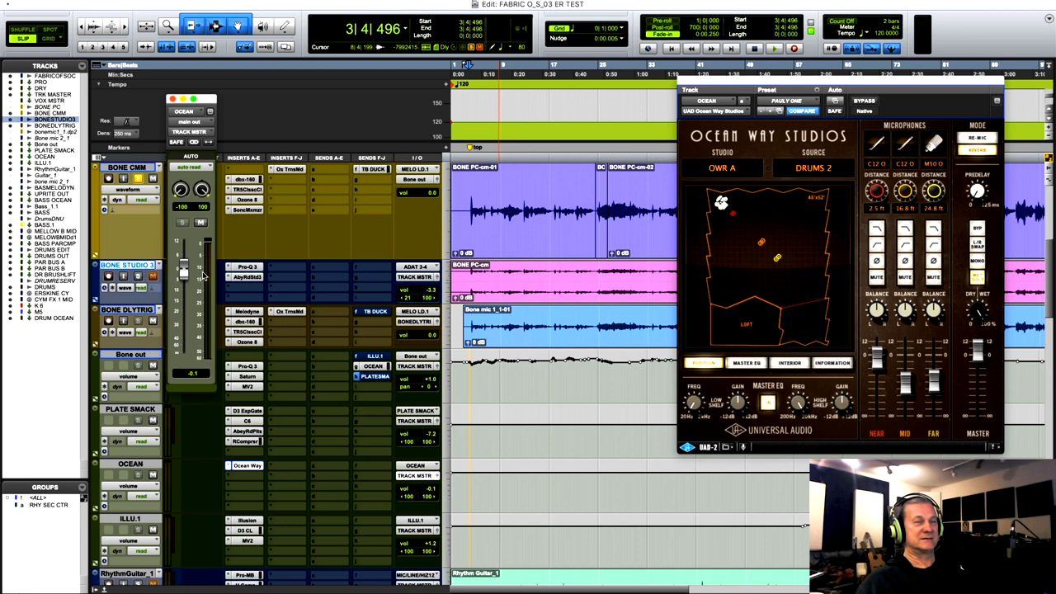
mouse_move(221, 107)
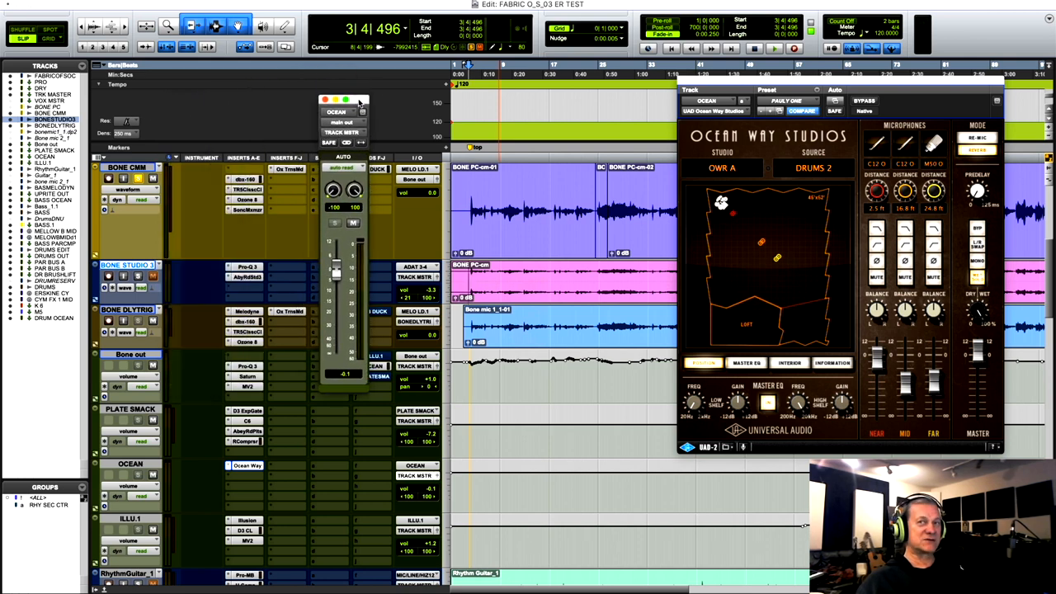
mouse_move(152, 207)
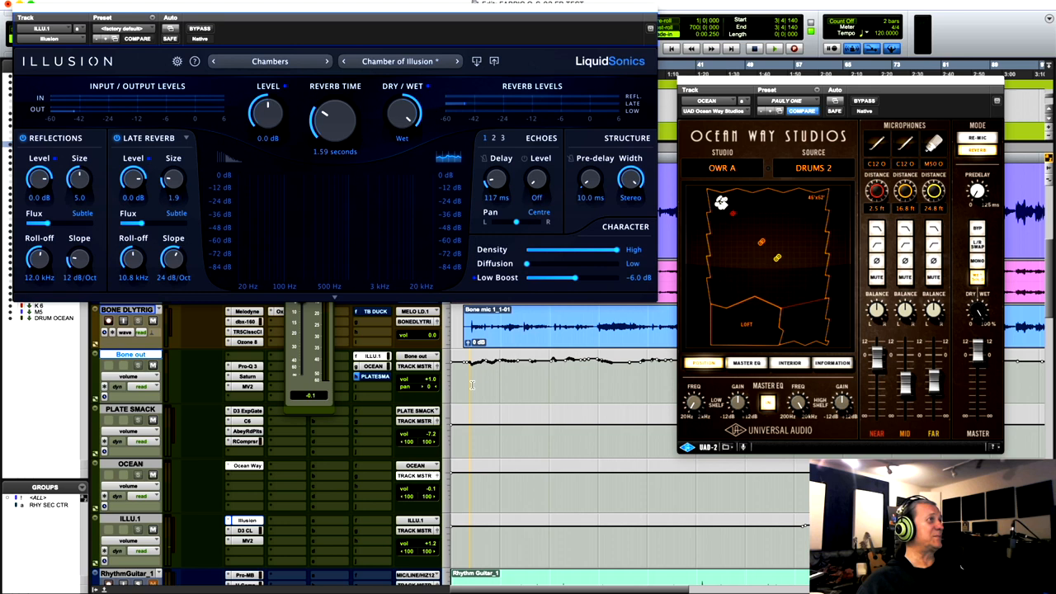
mouse_move(594, 211)
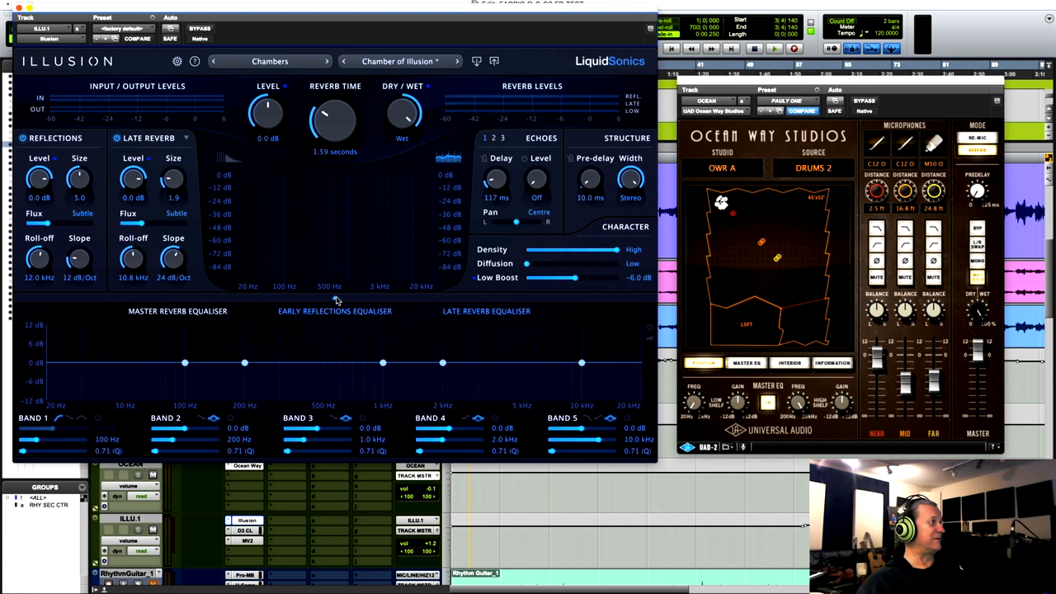
mouse_move(525, 373)
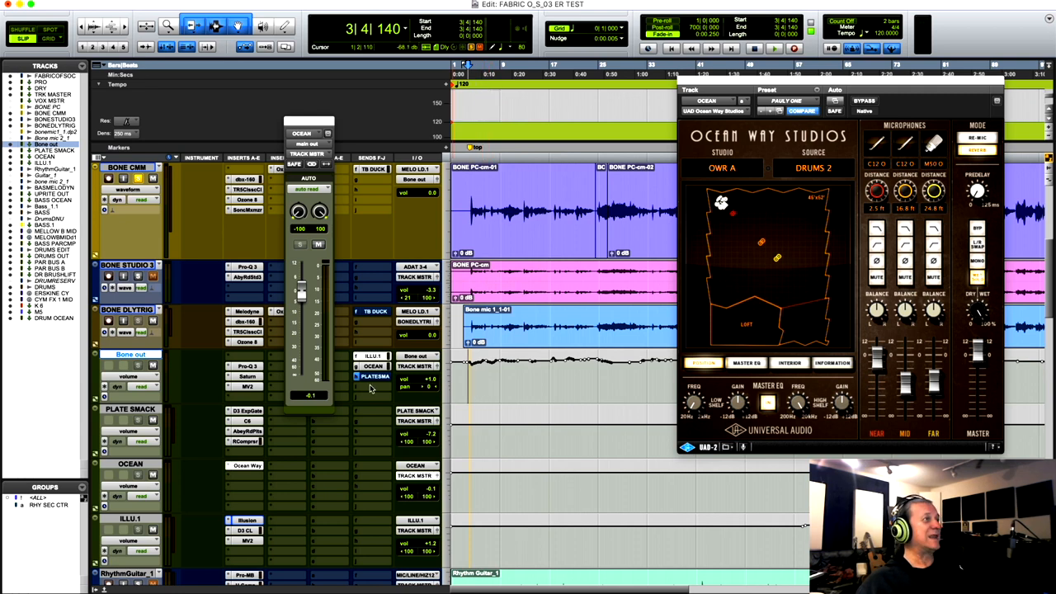
mouse_move(376, 376)
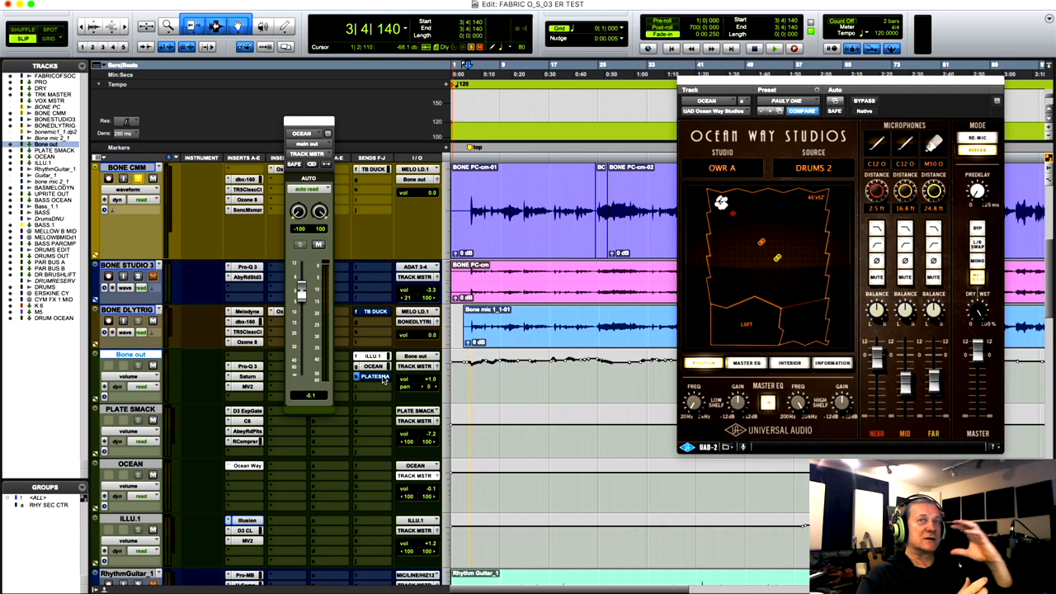
mouse_move(360, 437)
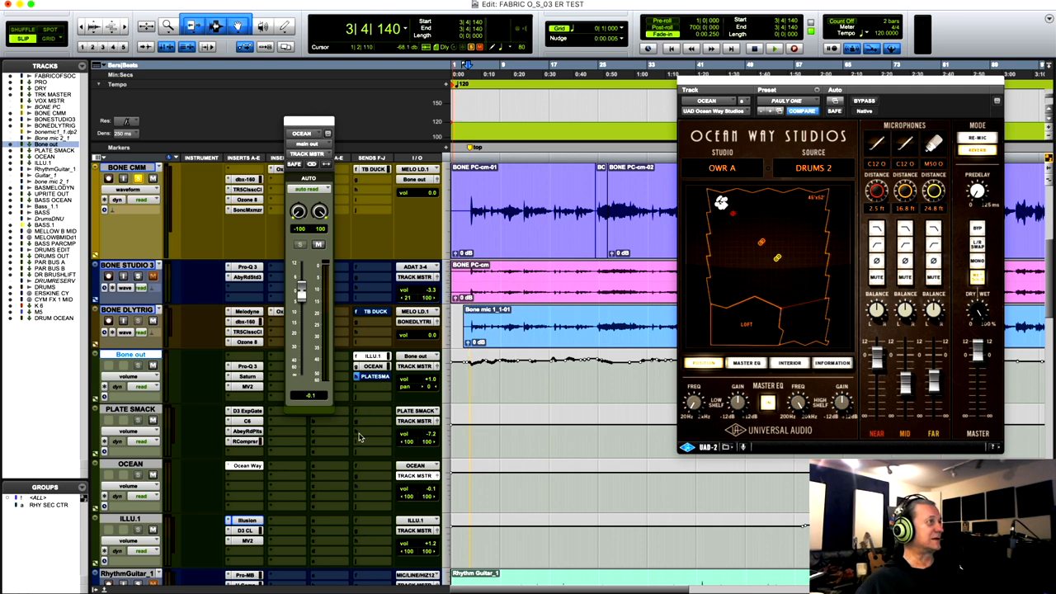
mouse_move(247, 443)
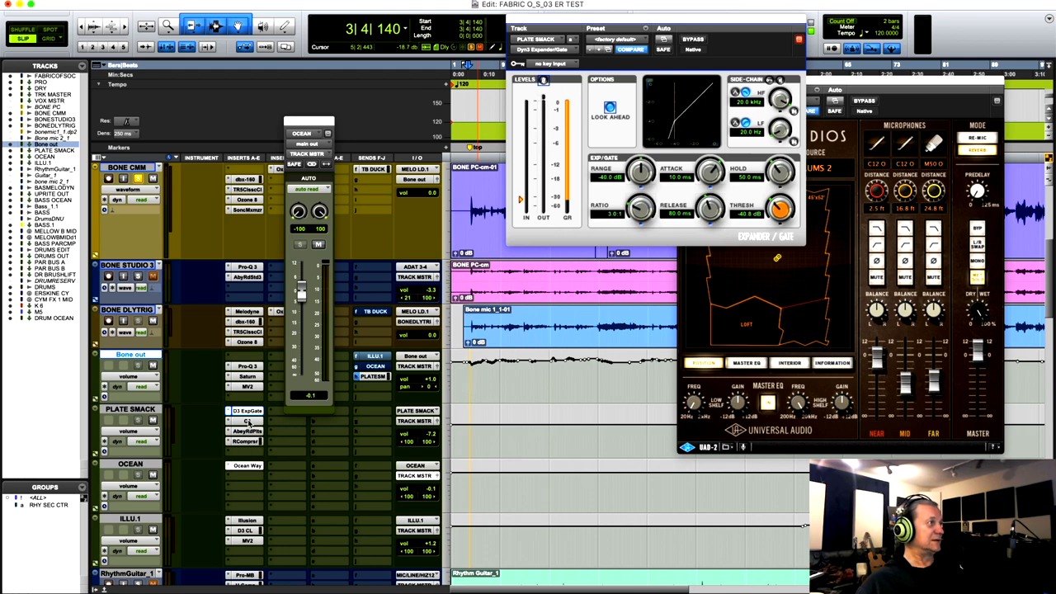
left_click(244, 420)
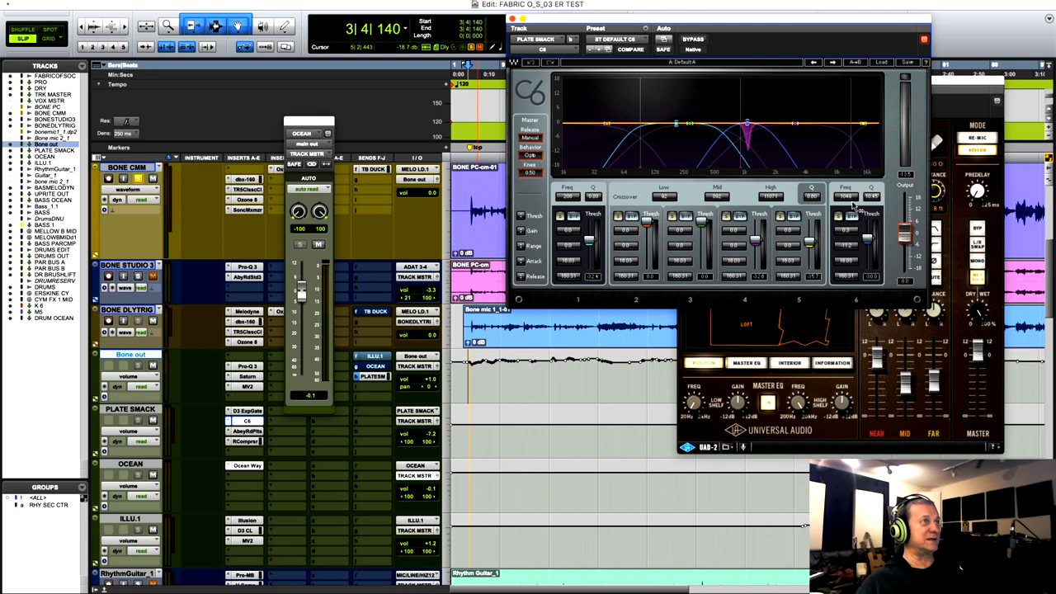
mouse_move(767, 124)
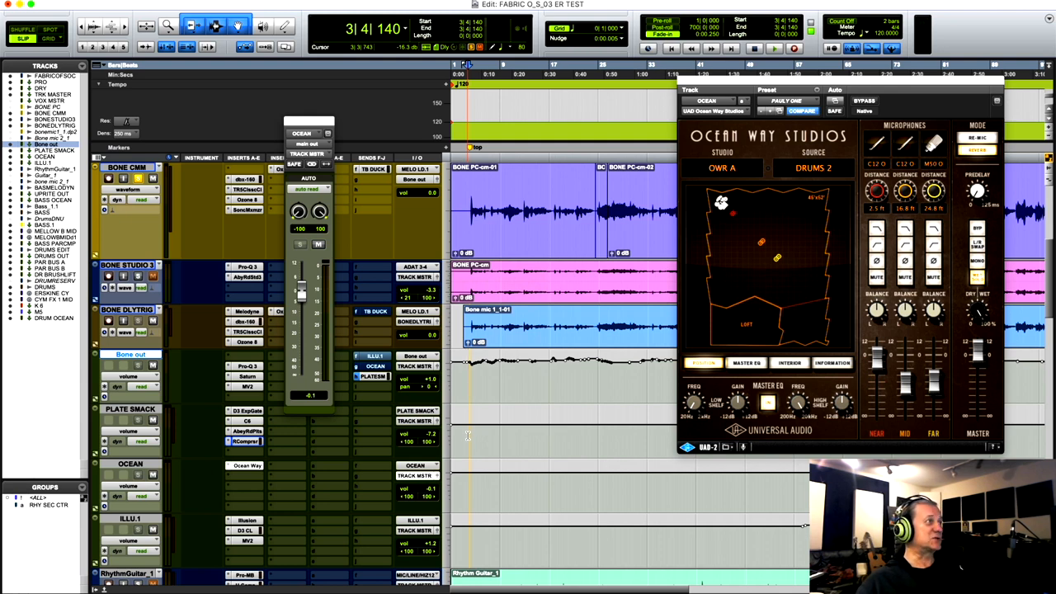
left_click(772, 48)
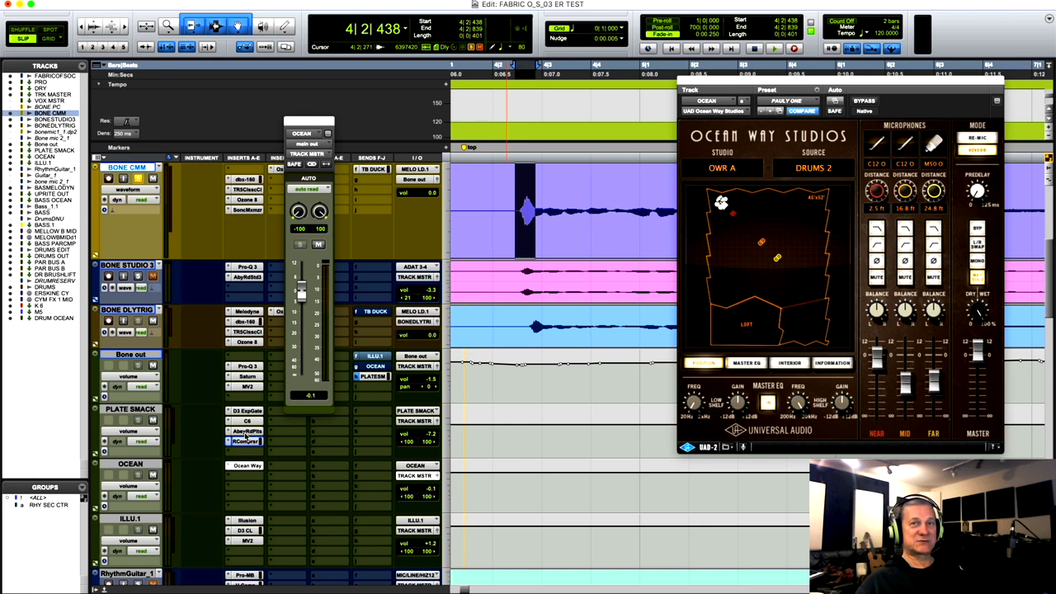
mouse_move(455, 271)
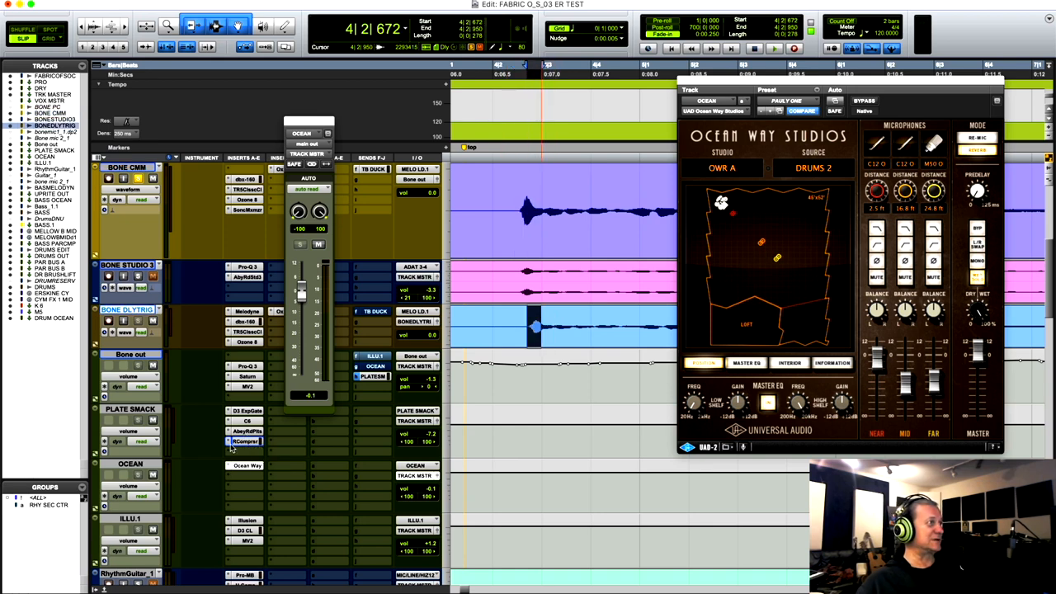
Show the compressor on the PLATE SMACK send track alongside the Ocean Way room
left_click(245, 443)
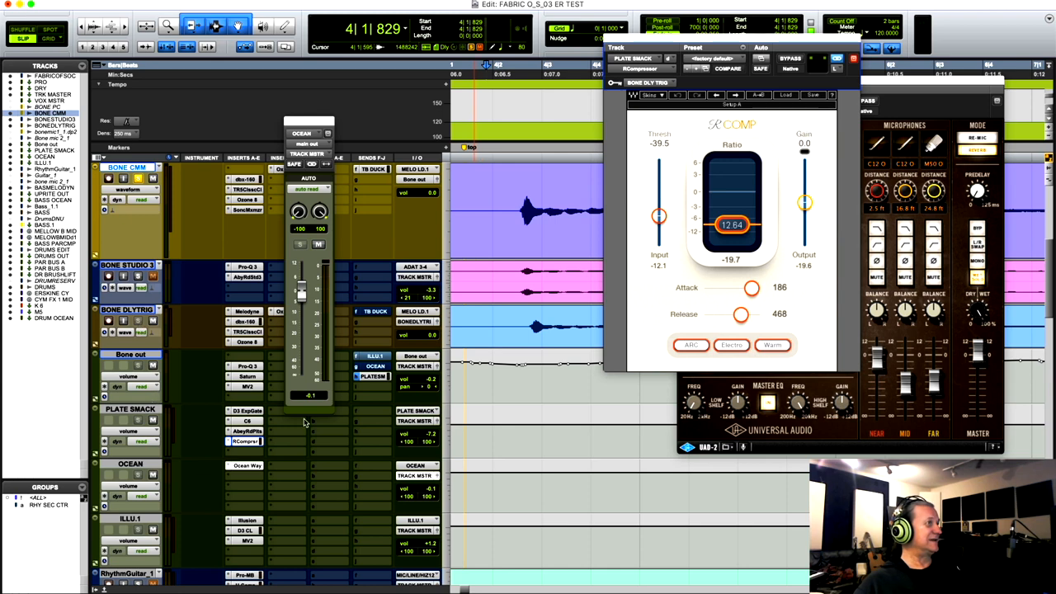
mouse_move(378, 370)
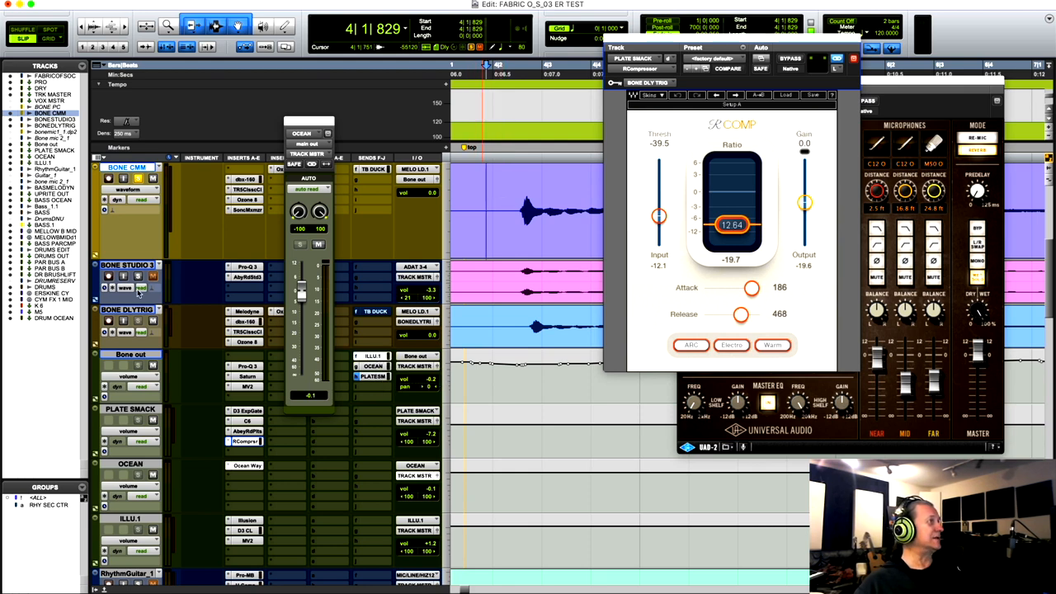
left_click(139, 277)
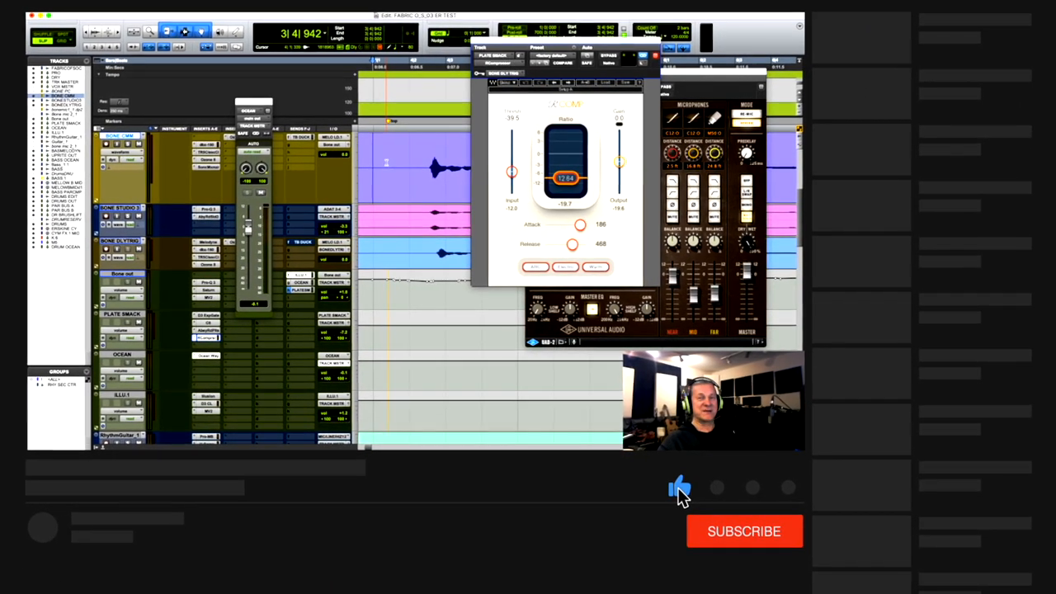
left_click(742, 531)
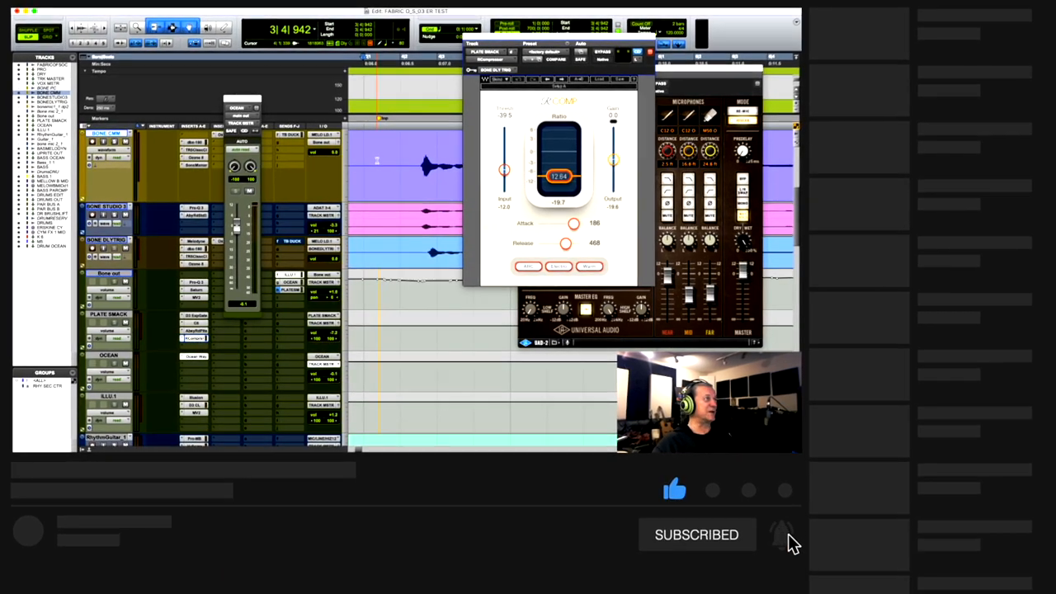